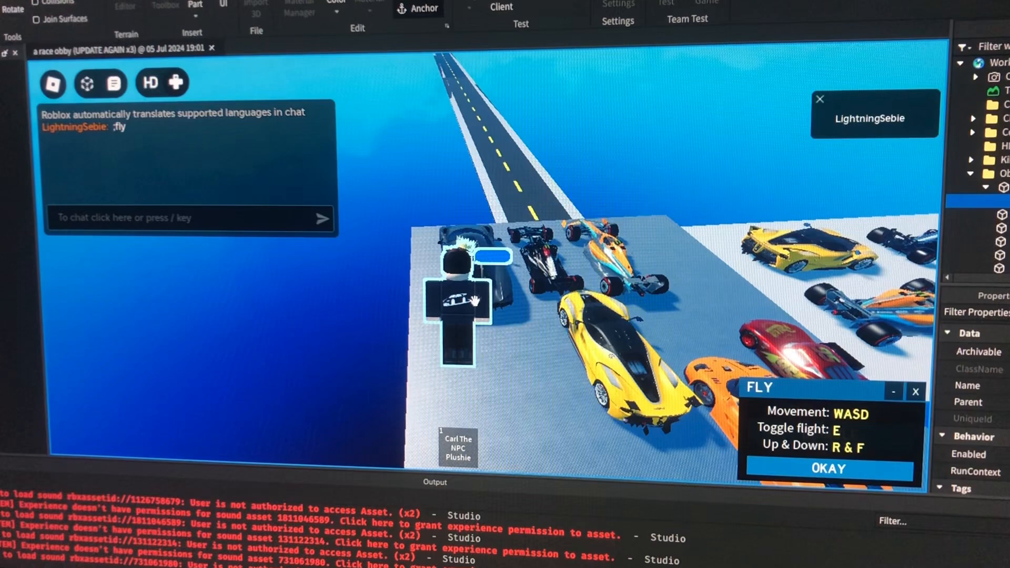
Walk the test character over to the talking Carl NPC beside the killing fire
left_click(457, 303)
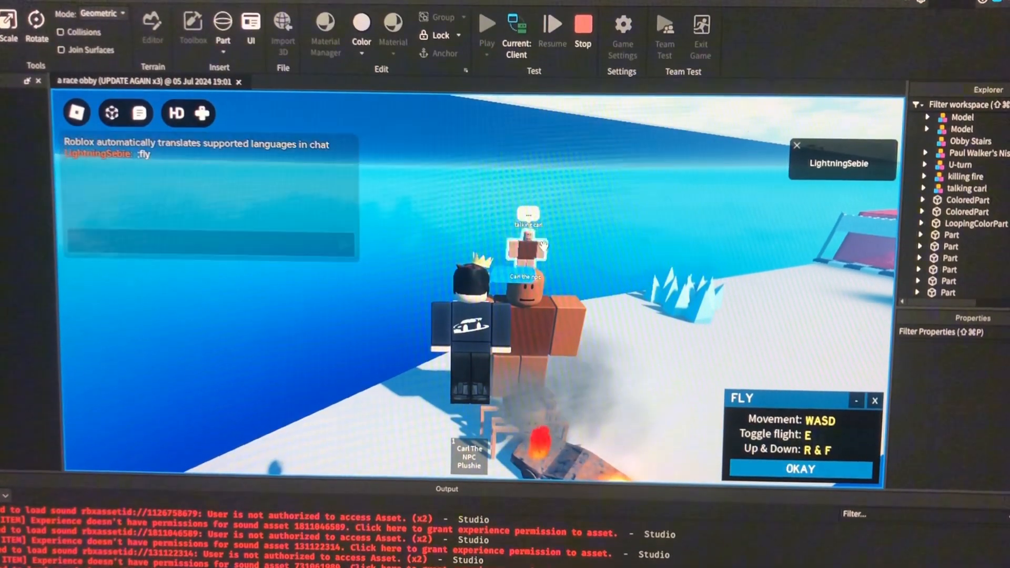
Walk the test character back to the car lineup next to the red platform
left_click(964, 188)
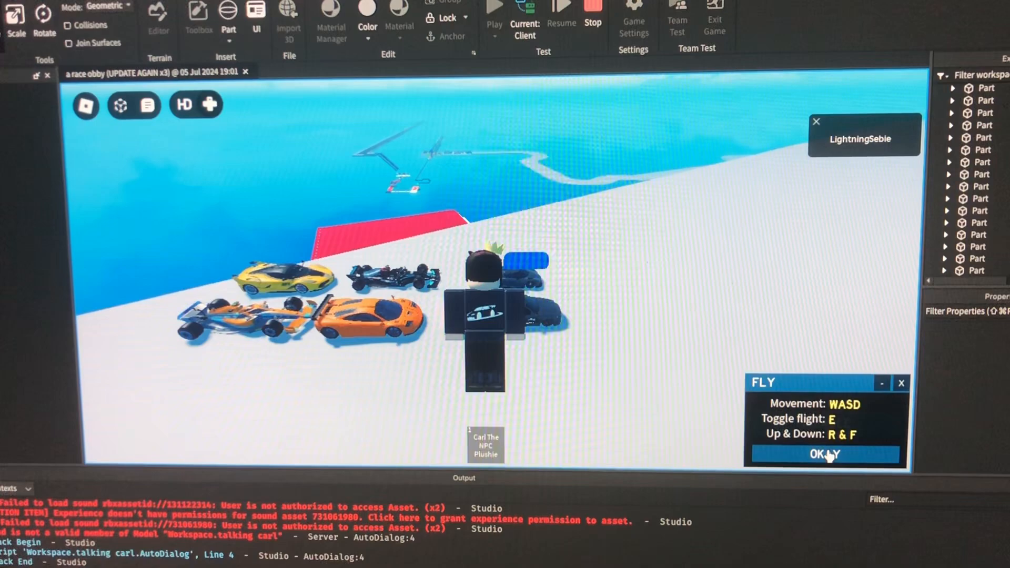
Close the FLY instructions with OKAY and disable flying so Status reads Off
left_click(825, 454)
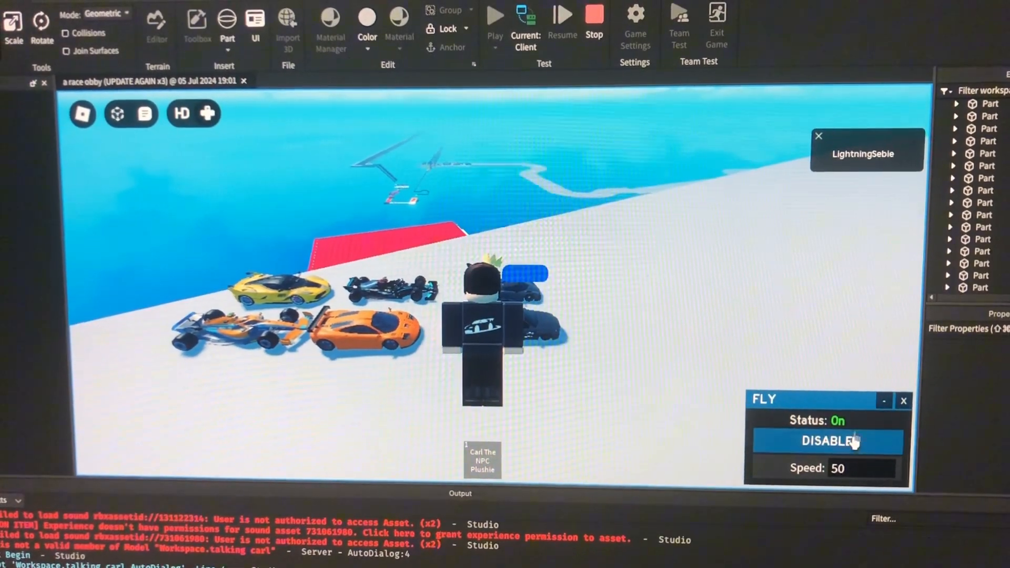
left_click(827, 442)
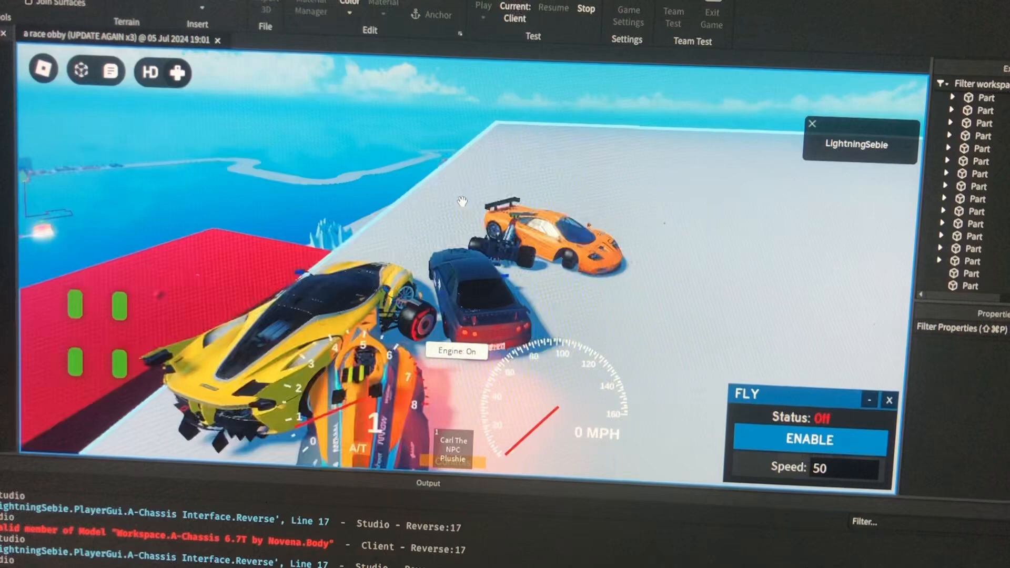
Sit in the yellow car's driver seat and start its A-Chassis engine
left_click(966, 286)
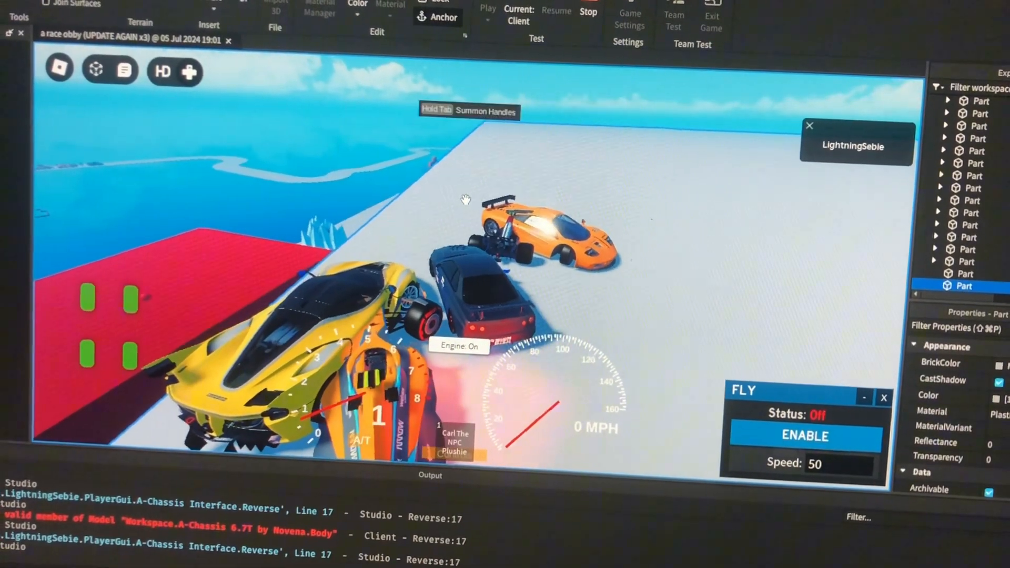